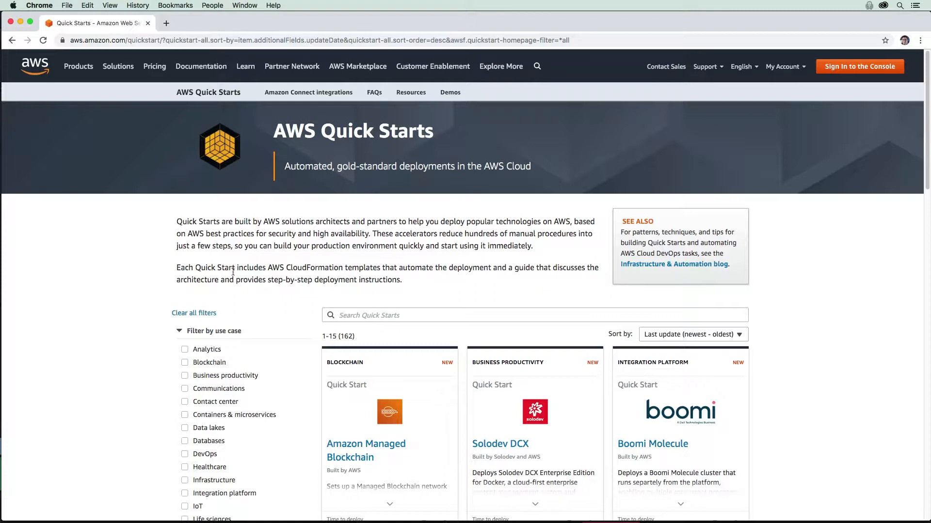
- Filter the catalog to the Analytics use case, narrowing 162 deployments to 33
{"action": "scroll", "scroll_direction": "down", "scroll_amount": 3}
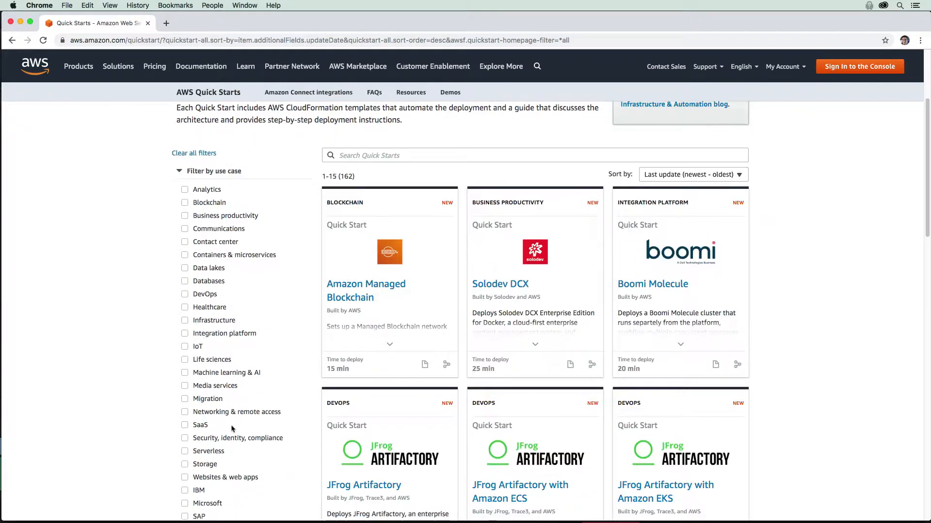
{"action": "mouse_move", "coordinate": [226, 221]}
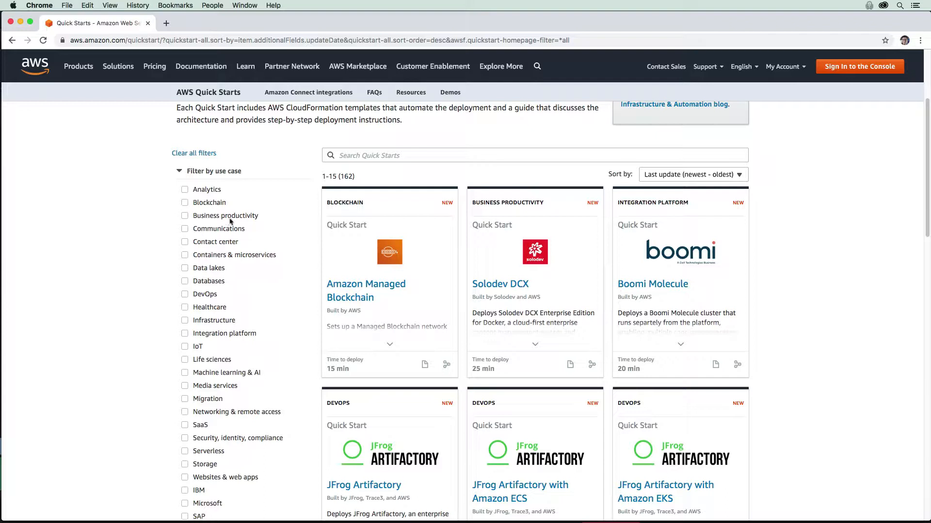
{"action": "left_click", "coordinate": [535, 344]}
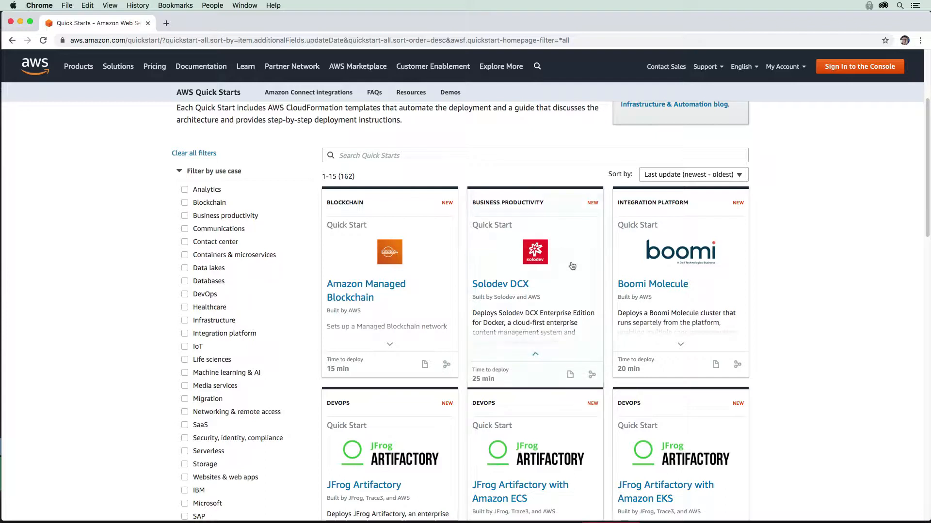
{"action": "left_click", "coordinate": [184, 189]}
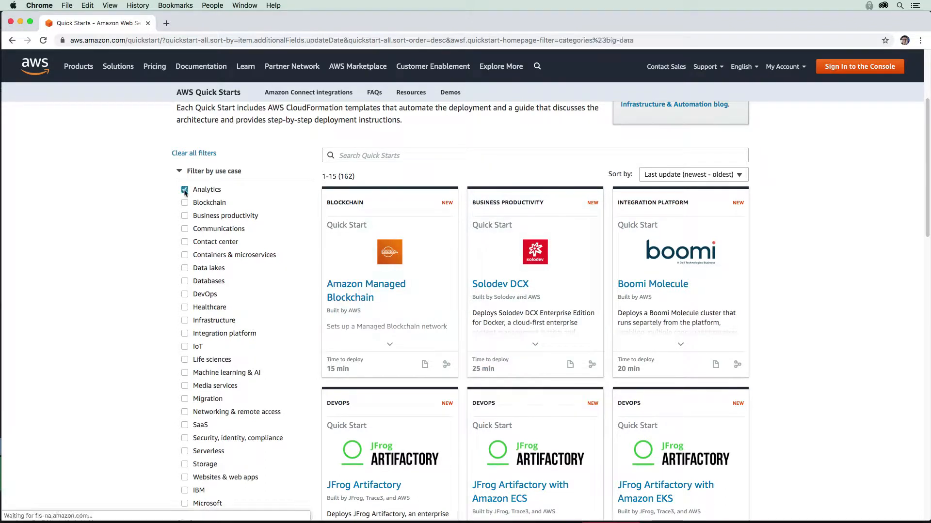
{"action": "left_click", "coordinate": [184, 189]}
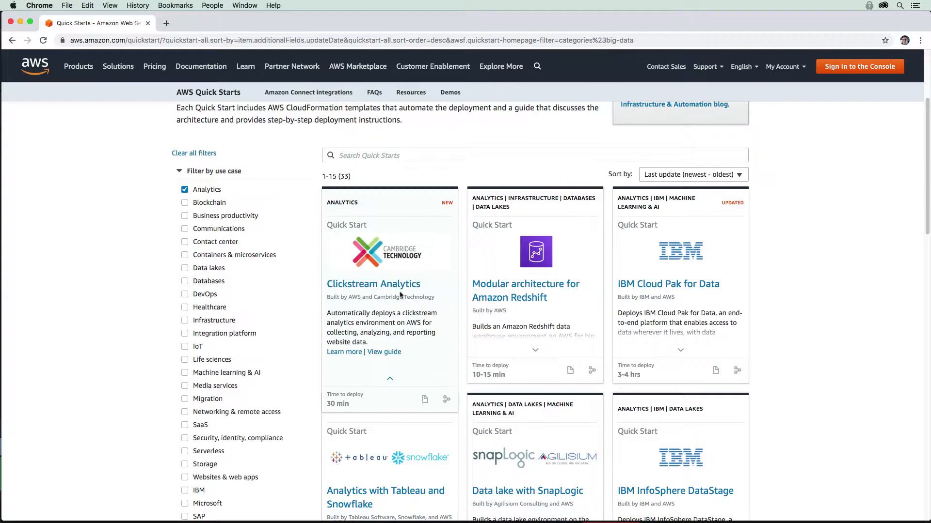
{"action": "mouse_move", "coordinate": [372, 284]}
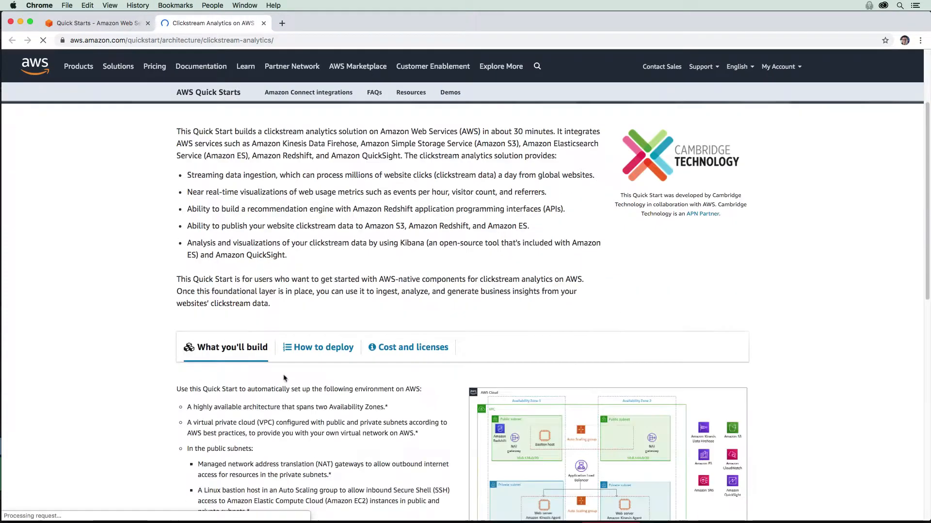
- Scroll the Clickstream Analytics page down to its What you'll build section
{"action": "scroll", "scroll_direction": "down", "scroll_amount": 3}
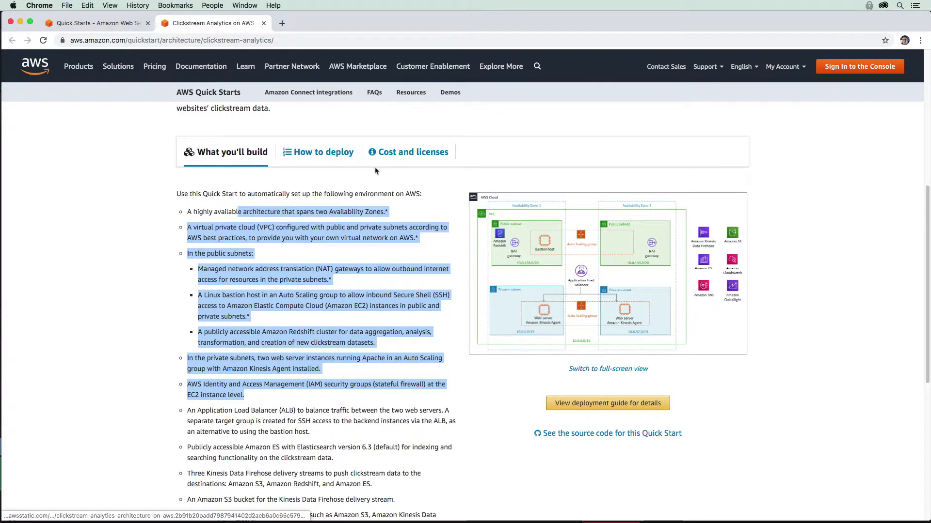
- Review Cost and licenses and What you'll build, ending on the How to deploy steps
{"action": "left_click", "coordinate": [323, 152]}
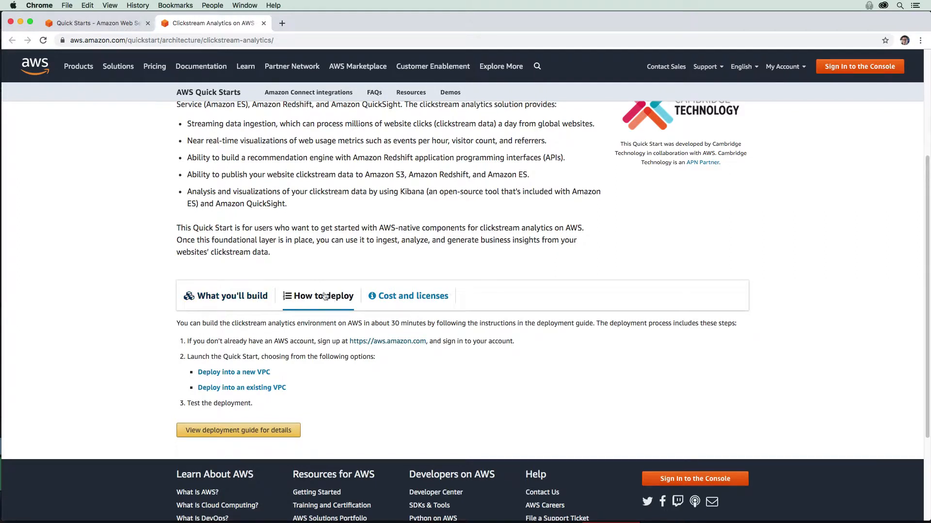
{"action": "left_click", "coordinate": [413, 296]}
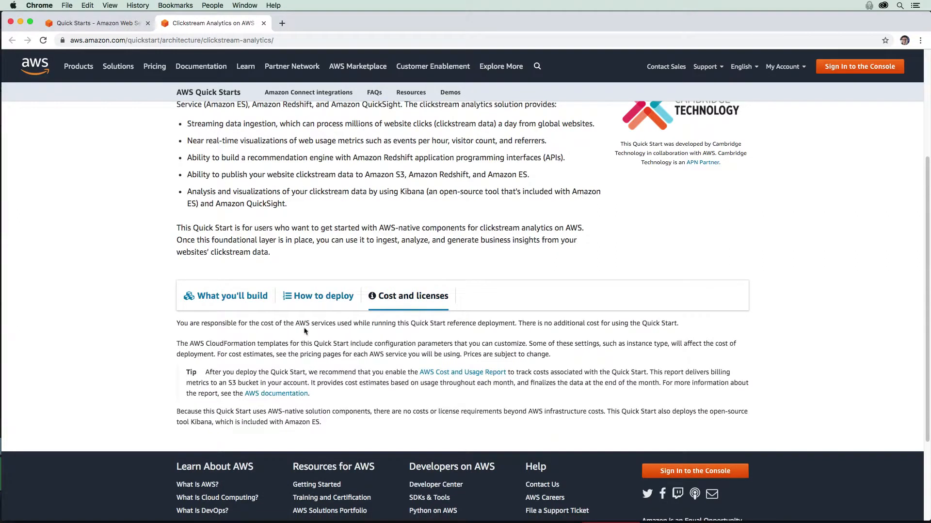
{"action": "left_click", "coordinate": [323, 296]}
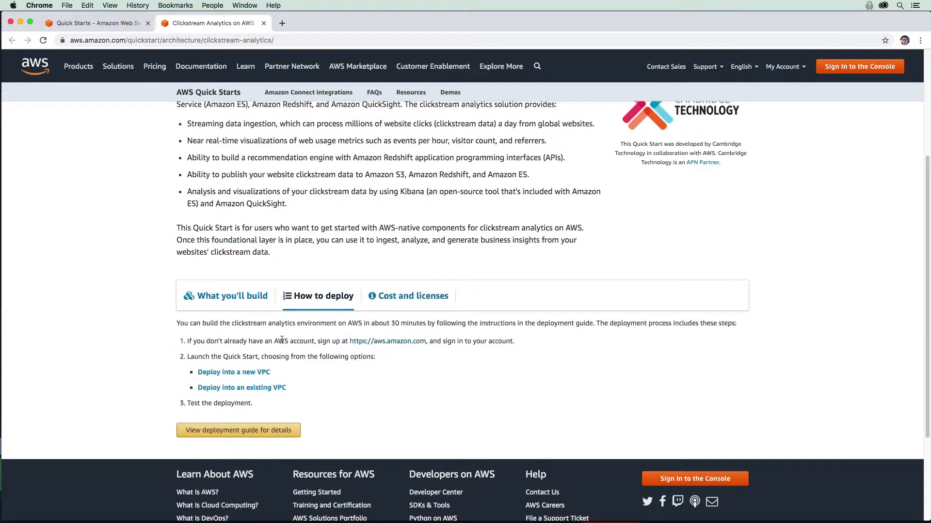
{"action": "left_click", "coordinate": [231, 296]}
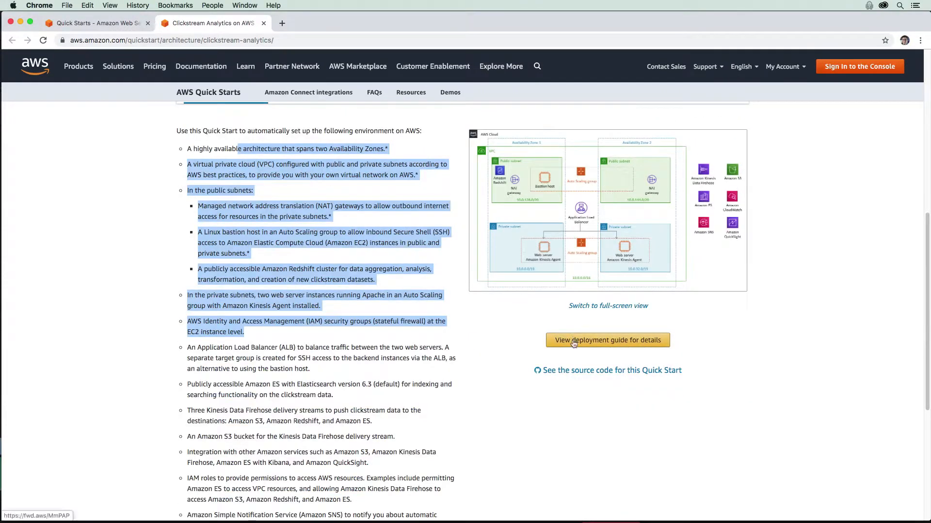
{"action": "left_click", "coordinate": [607, 340]}
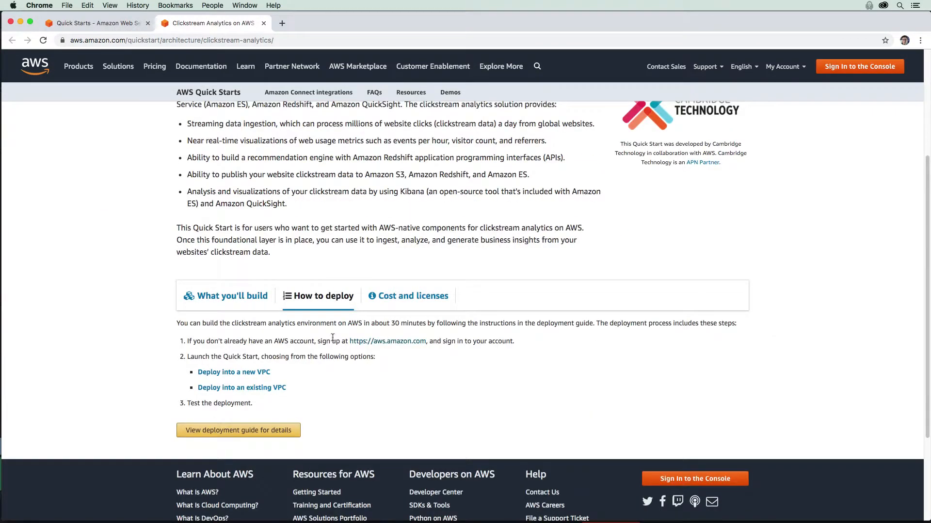
{"action": "mouse_move", "coordinate": [241, 388]}
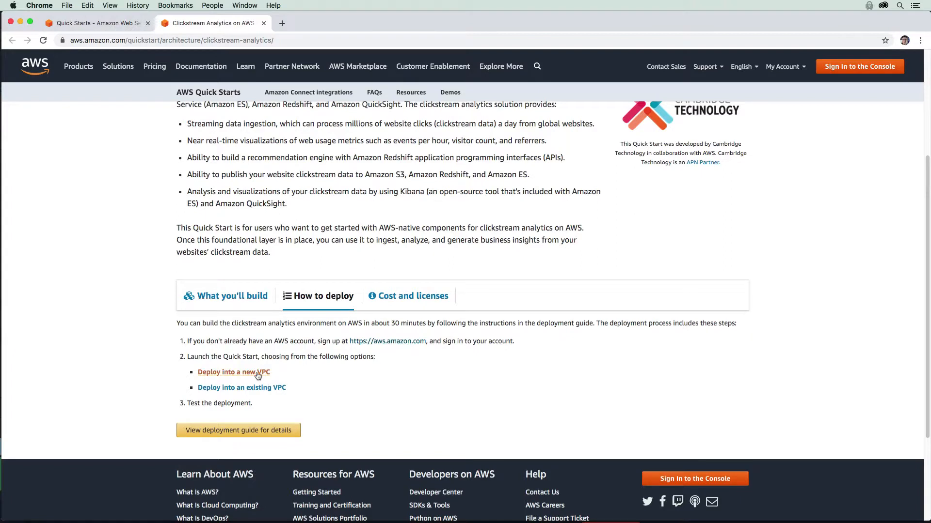
- Deploy into a new VPC and accept the prefilled S3 template URL to reach Specify Details
{"action": "left_click", "coordinate": [234, 372]}
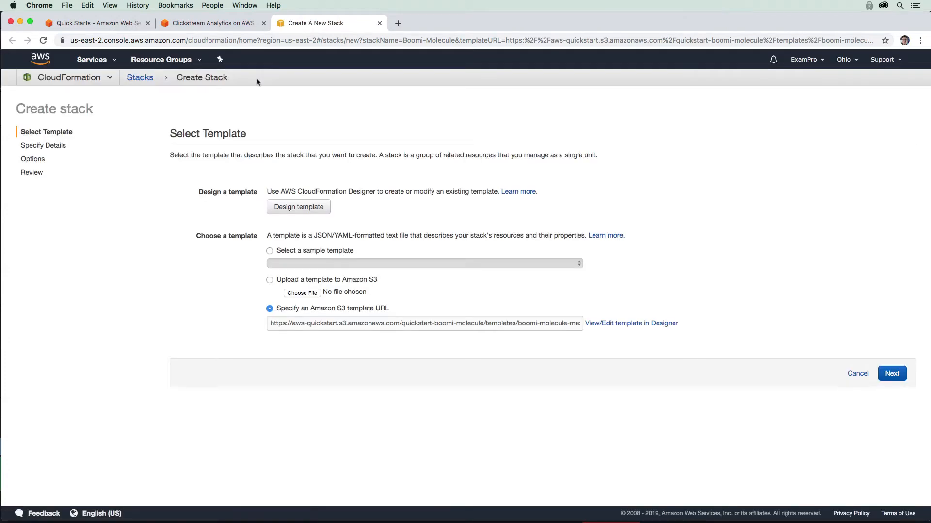
{"action": "mouse_move", "coordinate": [852, 334]}
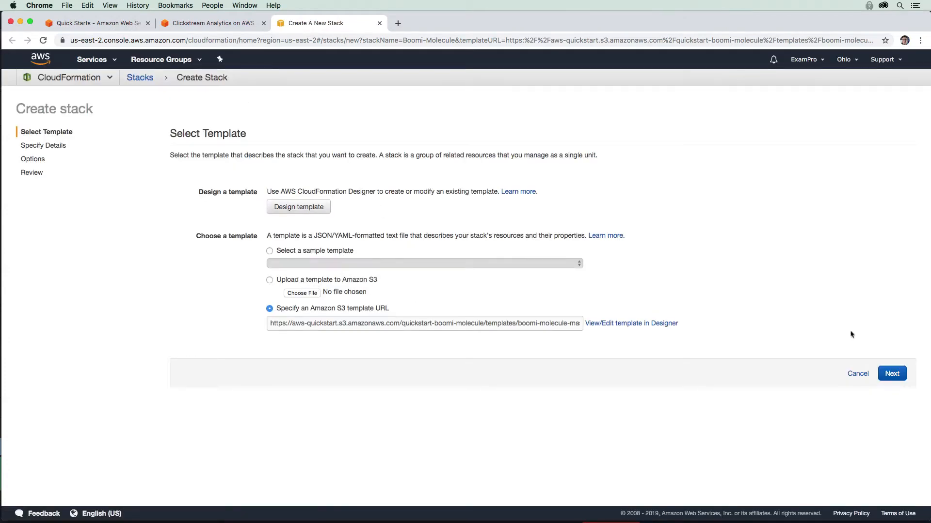
{"action": "left_click", "coordinate": [890, 374]}
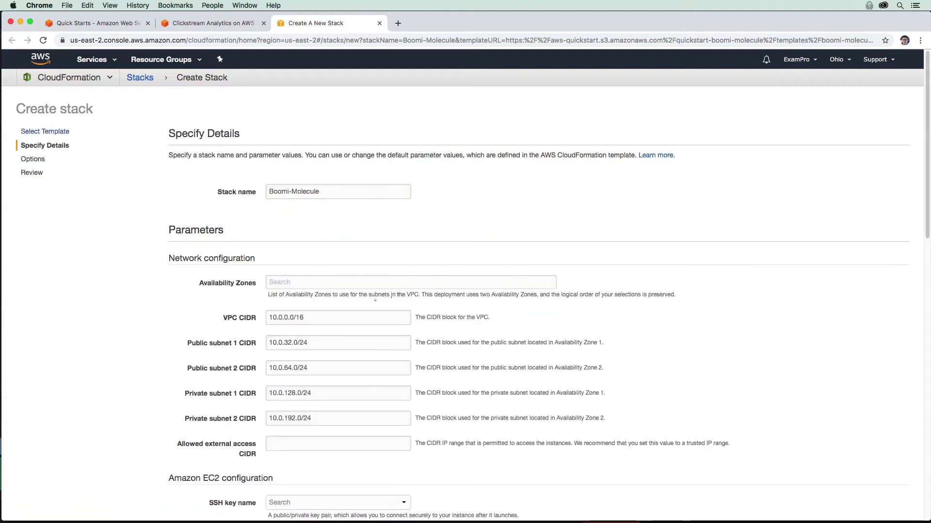
{"action": "scroll", "scroll_direction": "down", "scroll_amount": 3}
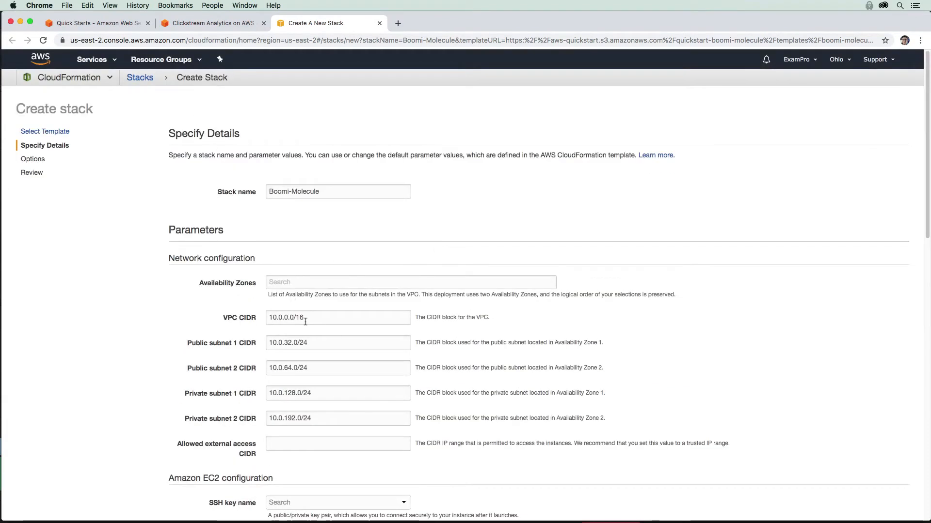
{"action": "scroll", "scroll_direction": "down", "scroll_amount": 3}
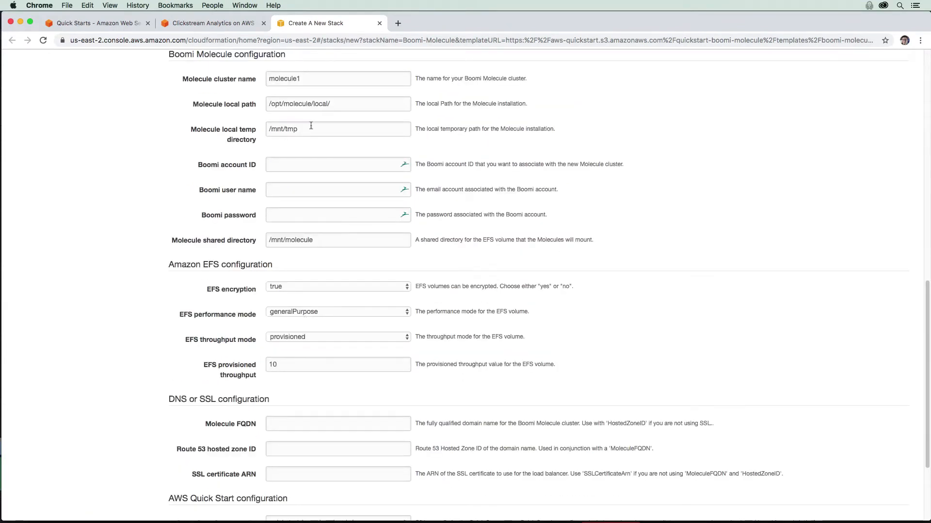
{"action": "mouse_move", "coordinate": [254, 111]}
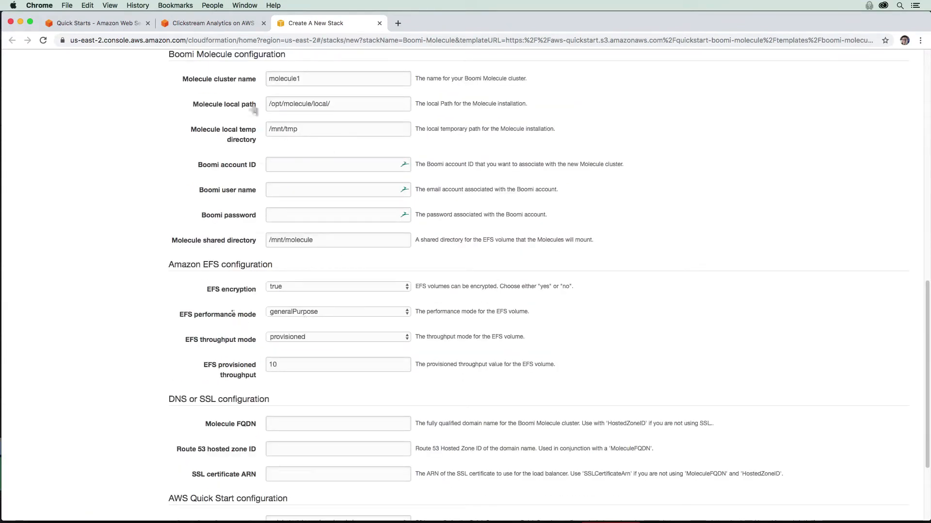
{"action": "scroll", "scroll_direction": "down", "scroll_amount": 3}
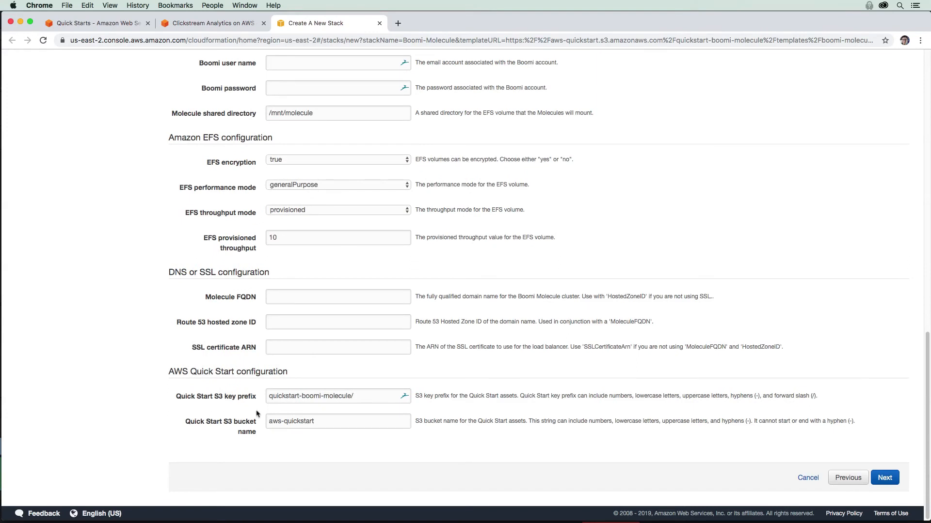
{"action": "scroll", "scroll_direction": "up", "scroll_amount": 3}
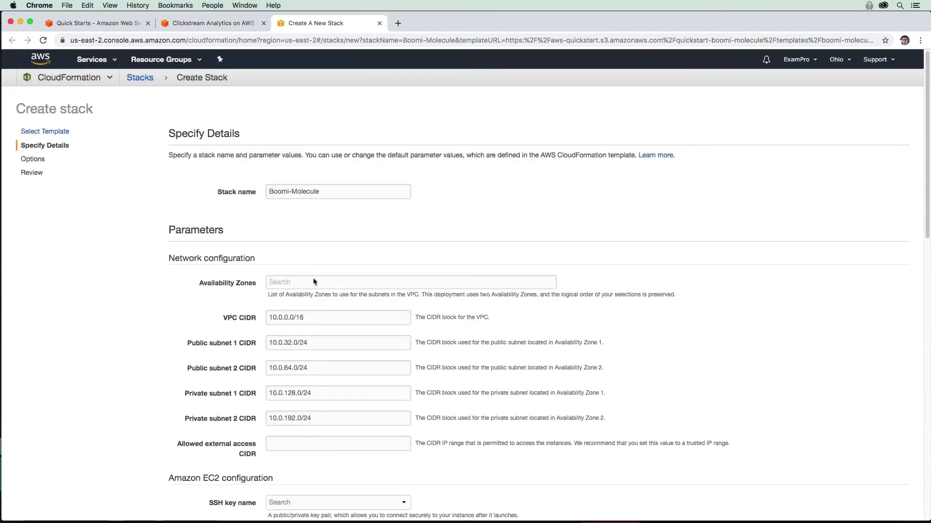
{"action": "scroll", "scroll_direction": "down", "scroll_amount": 3}
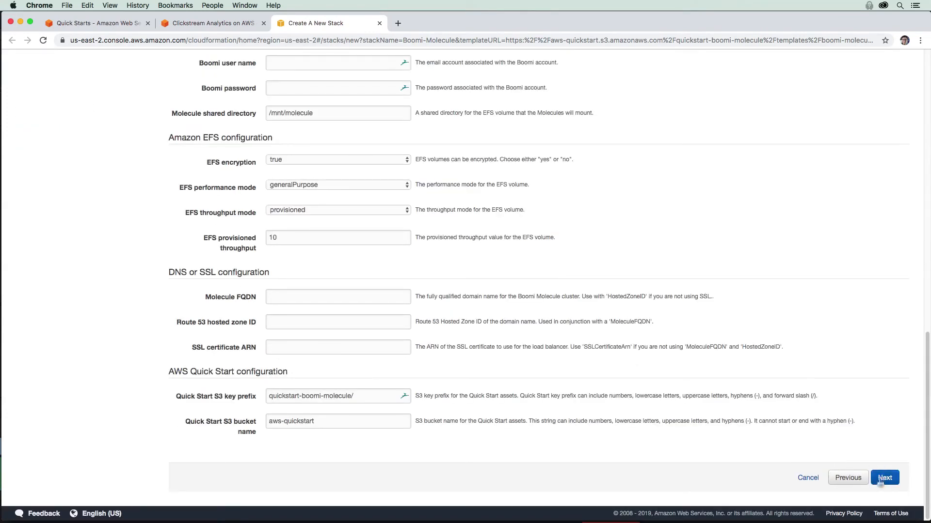
{"action": "mouse_move", "coordinate": [548, 255]}
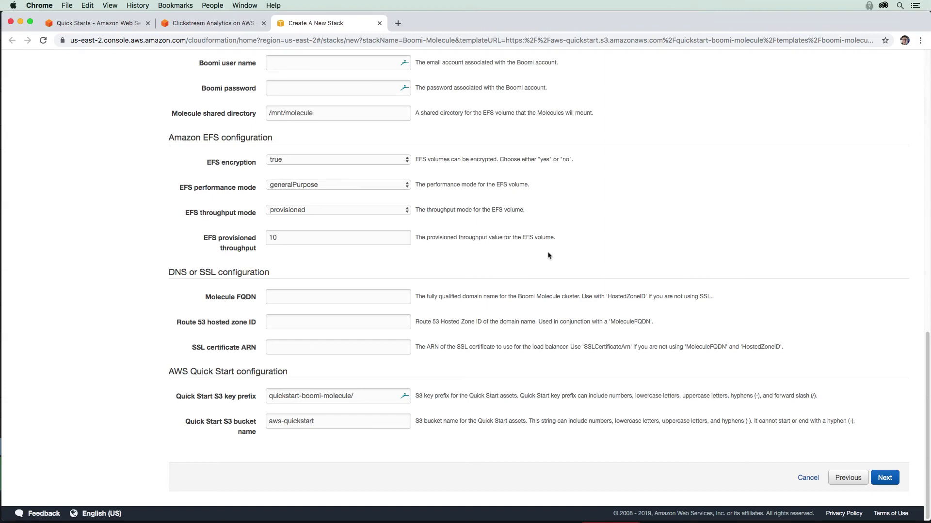